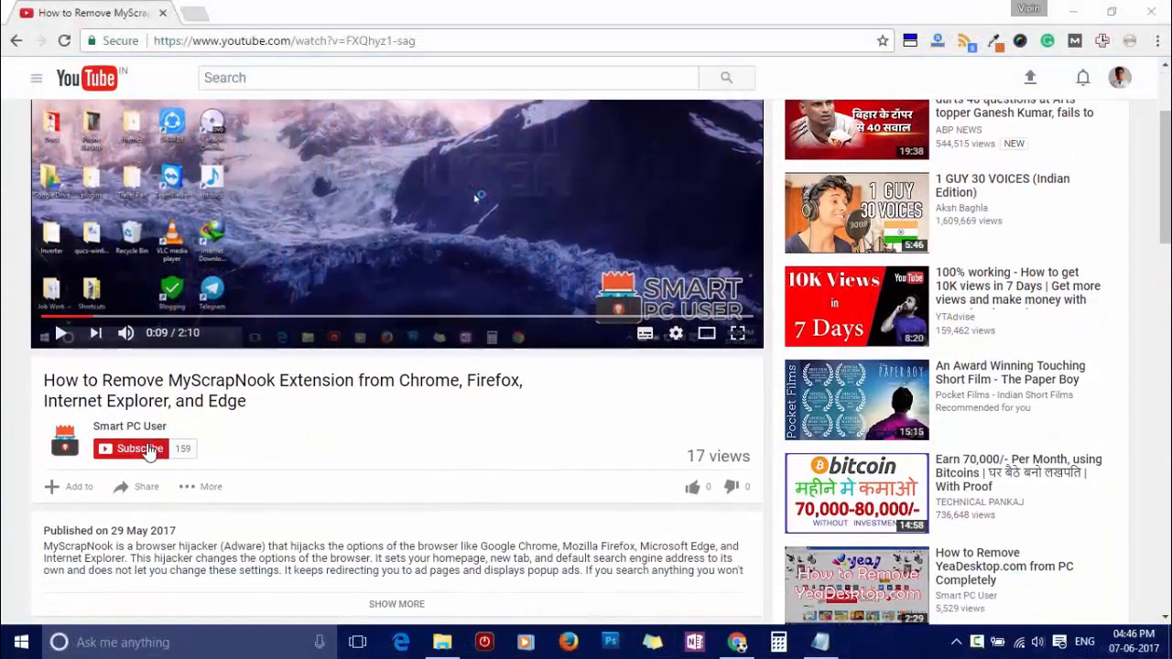
Subscribe to Smart PC User and show the channel's notification preferences dialog
left_click(137, 449)
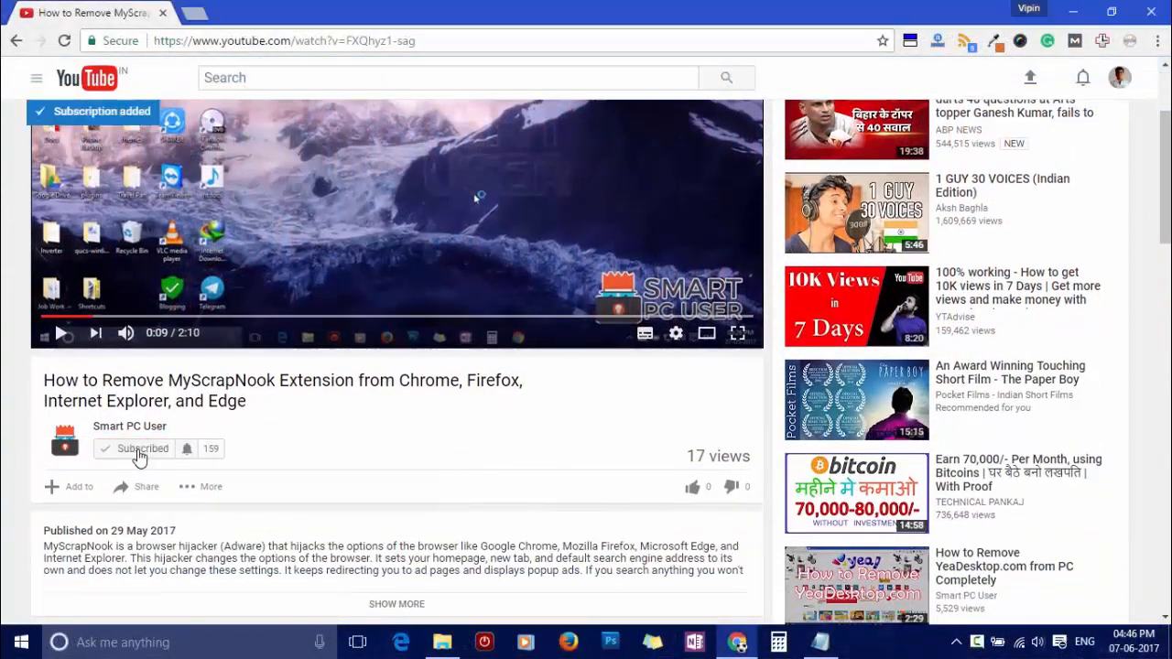
left_click(187, 449)
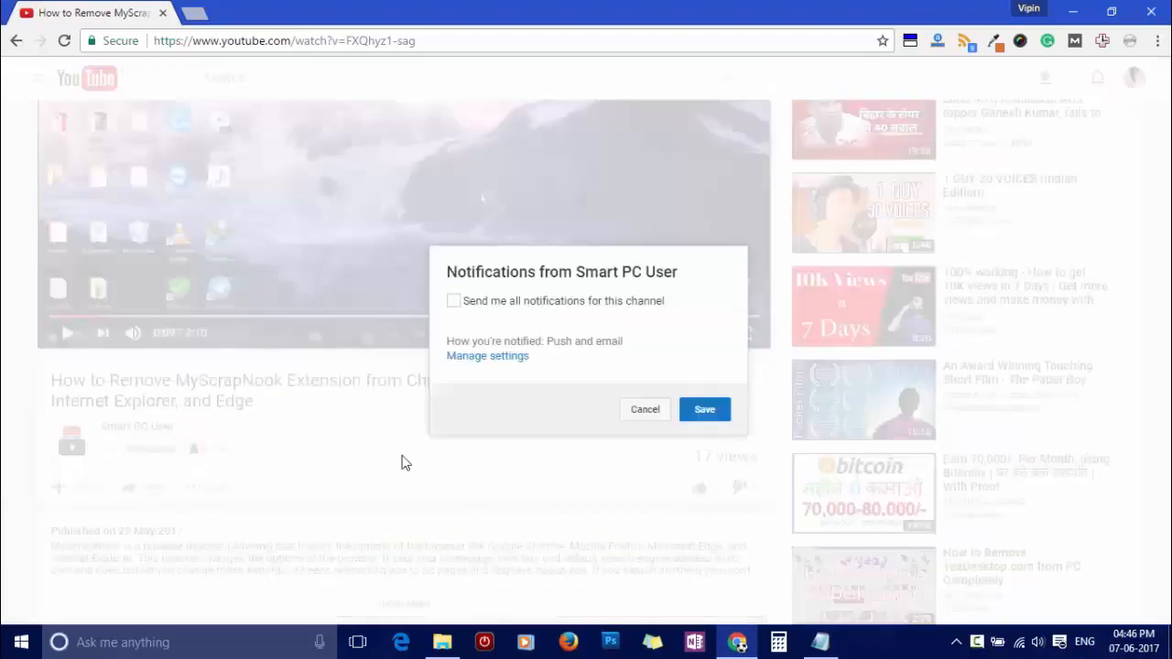
left_click(454, 301)
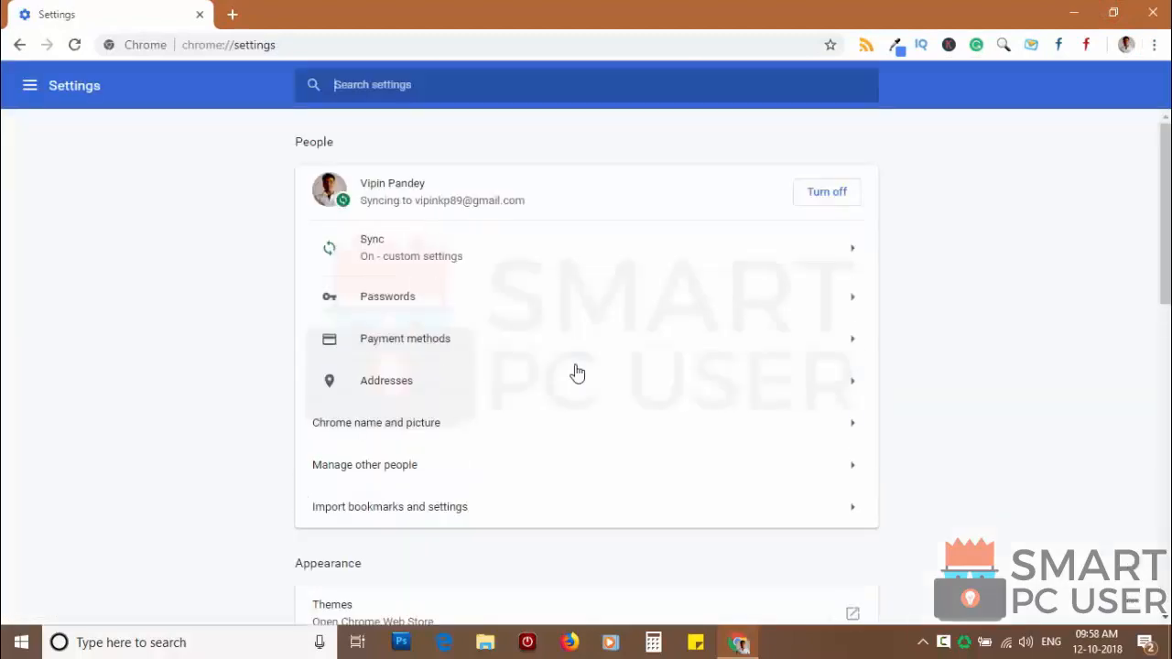
Reach Content settings > Notifications and review the Block and Allow site lists
scroll("down", 3)
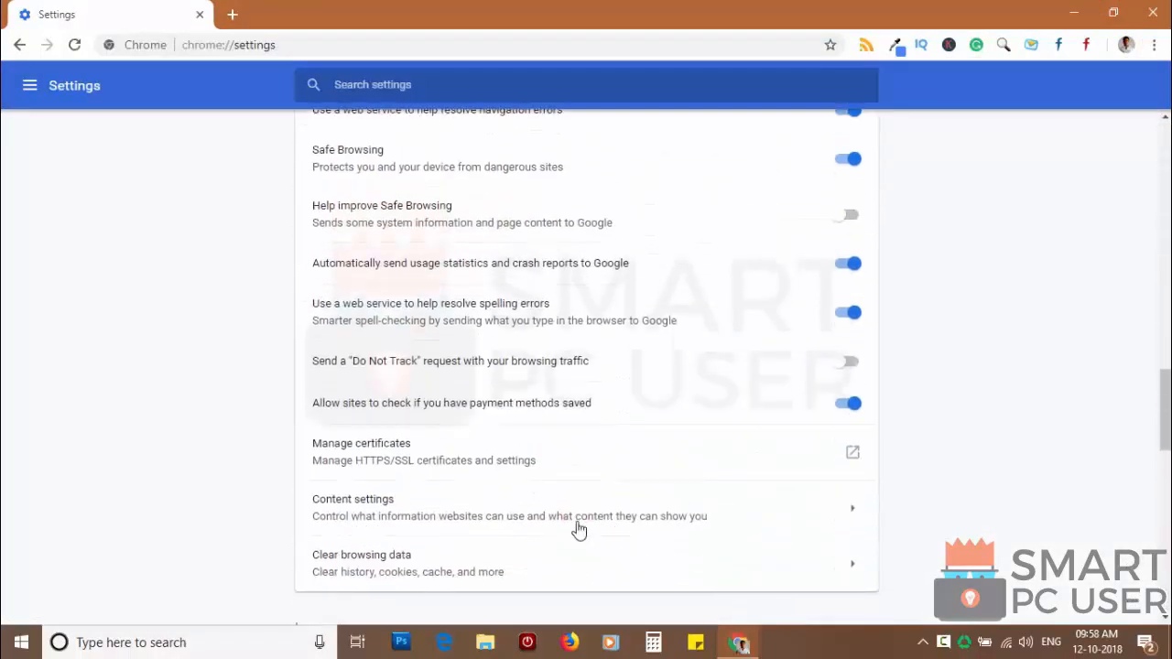
left_click(509, 507)
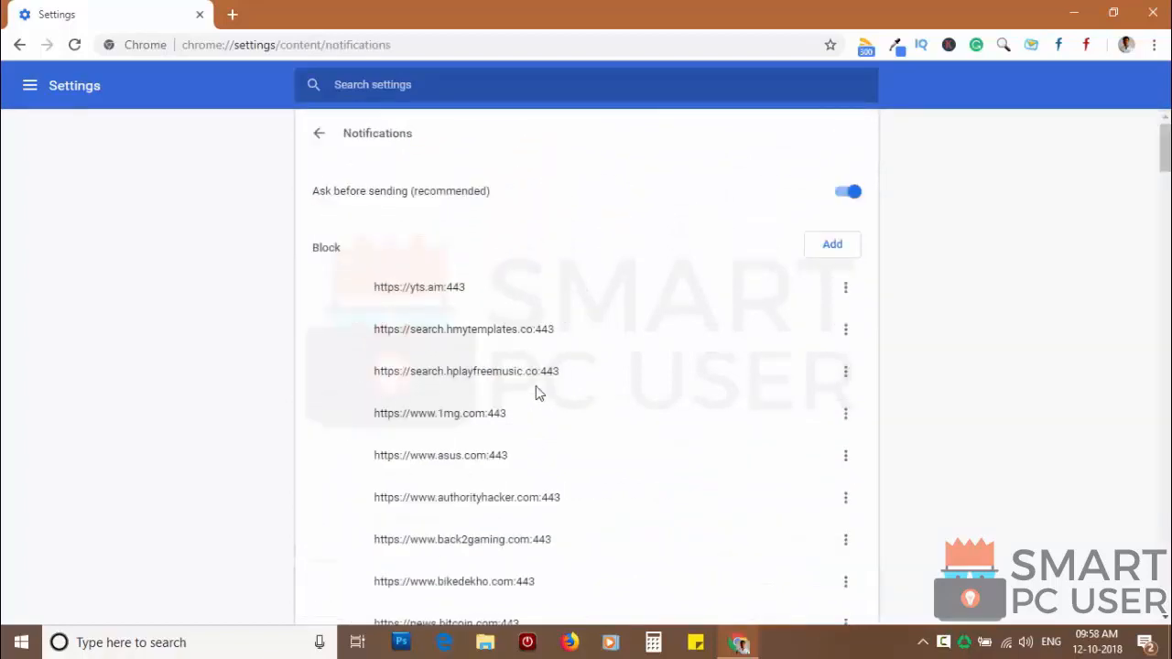
scroll("down", 3)
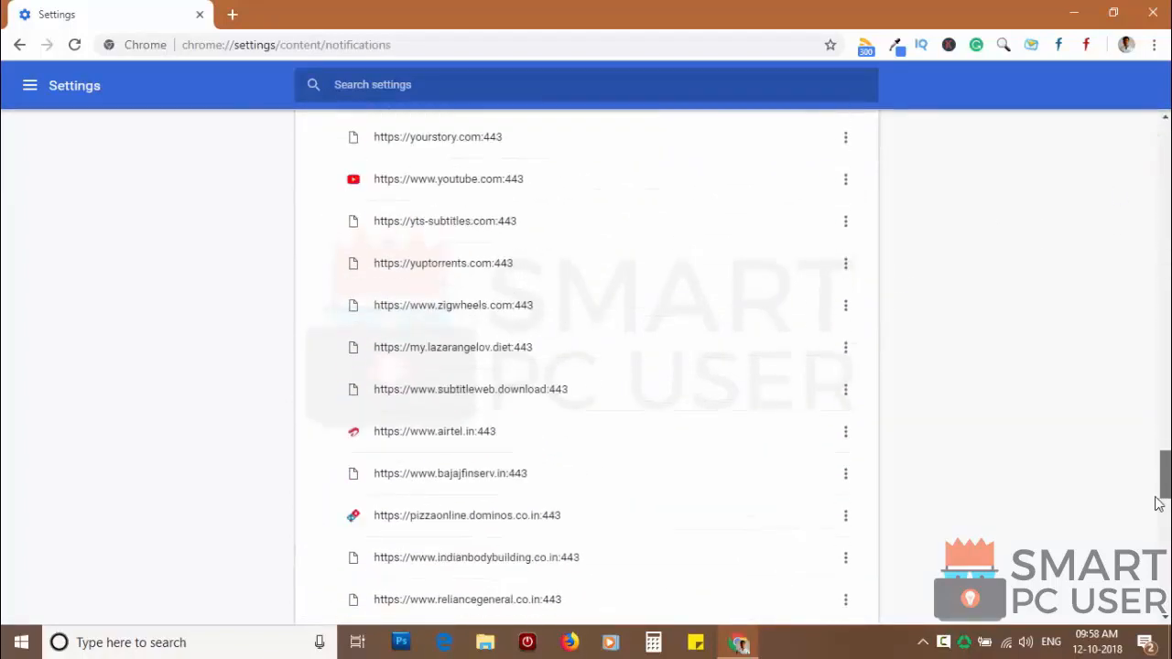
scroll("up", 3)
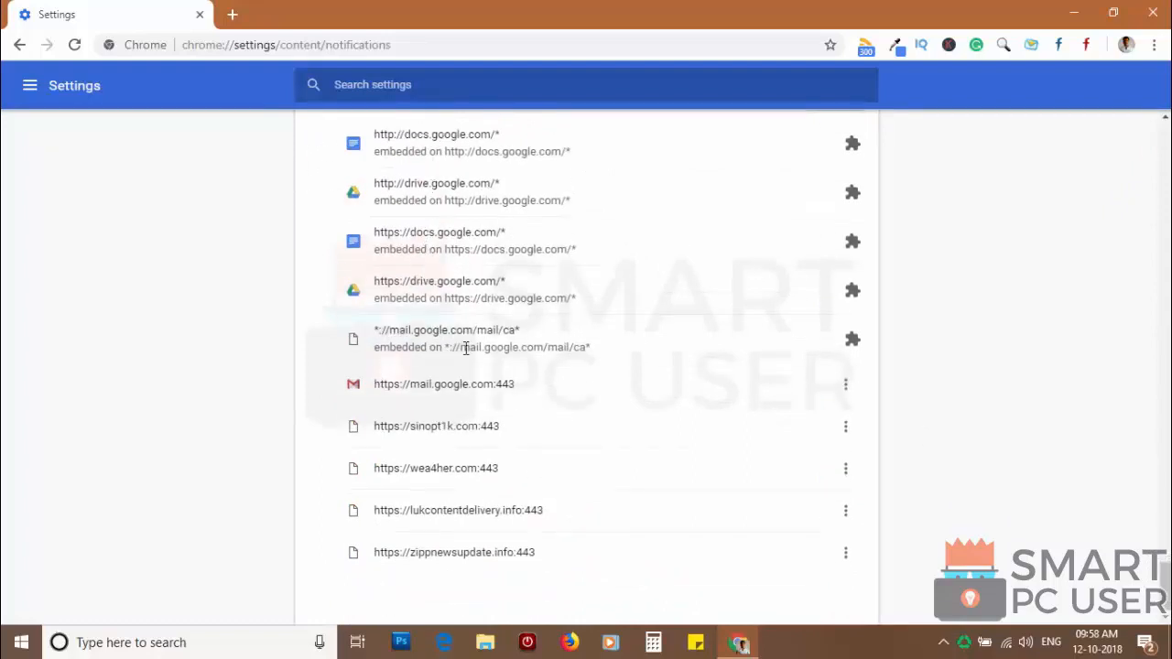
mouse_move(472, 516)
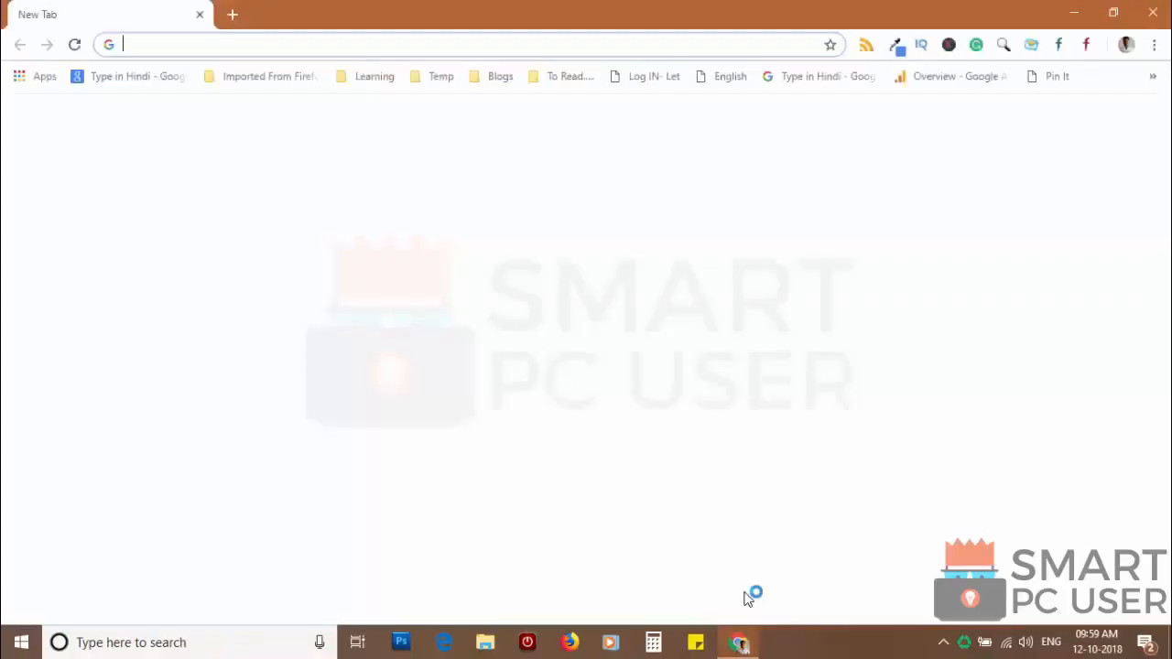
Go to Chrome Settings and reach the Reset and clean up section
left_click(1154, 44)
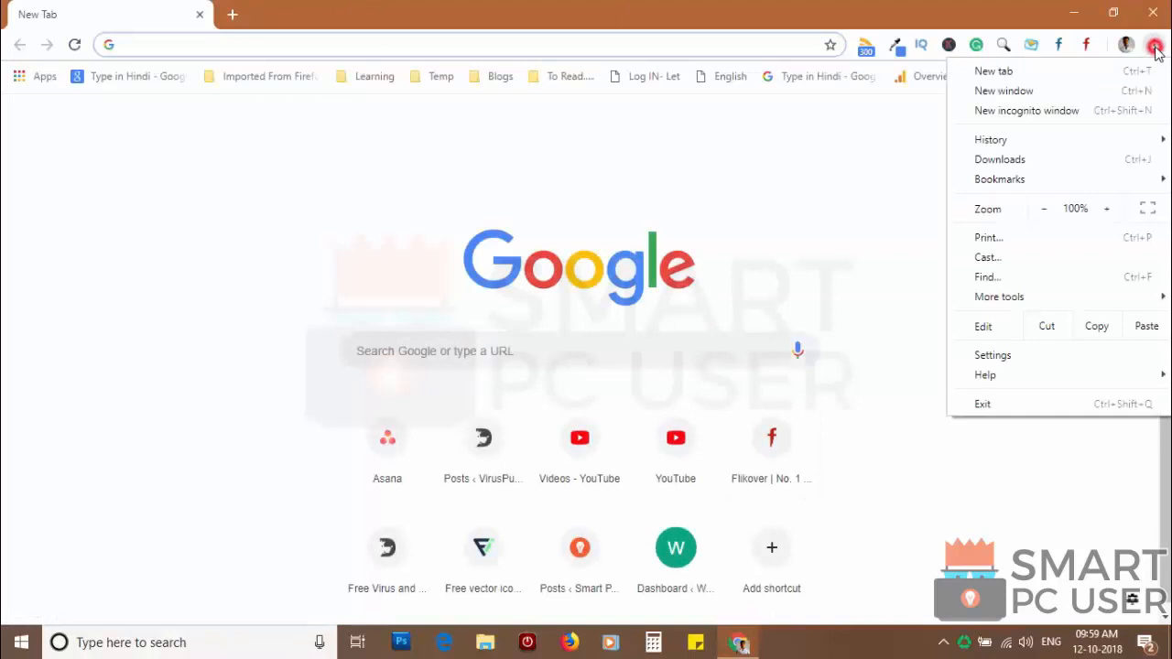
left_click(993, 356)
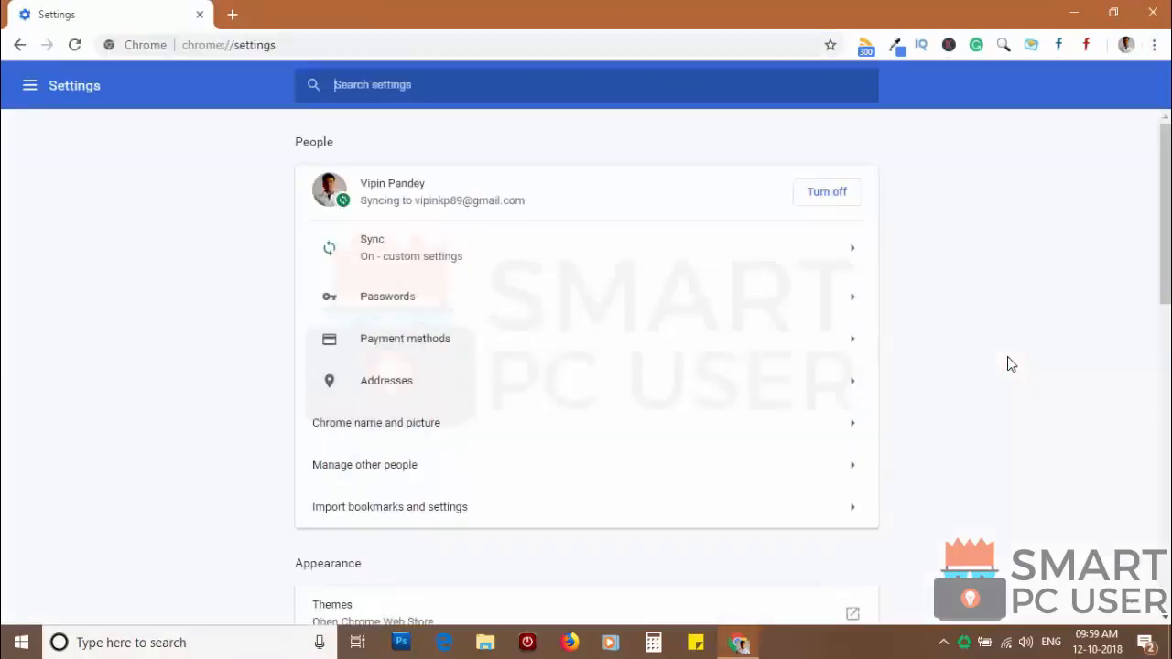
scroll("down", 3)
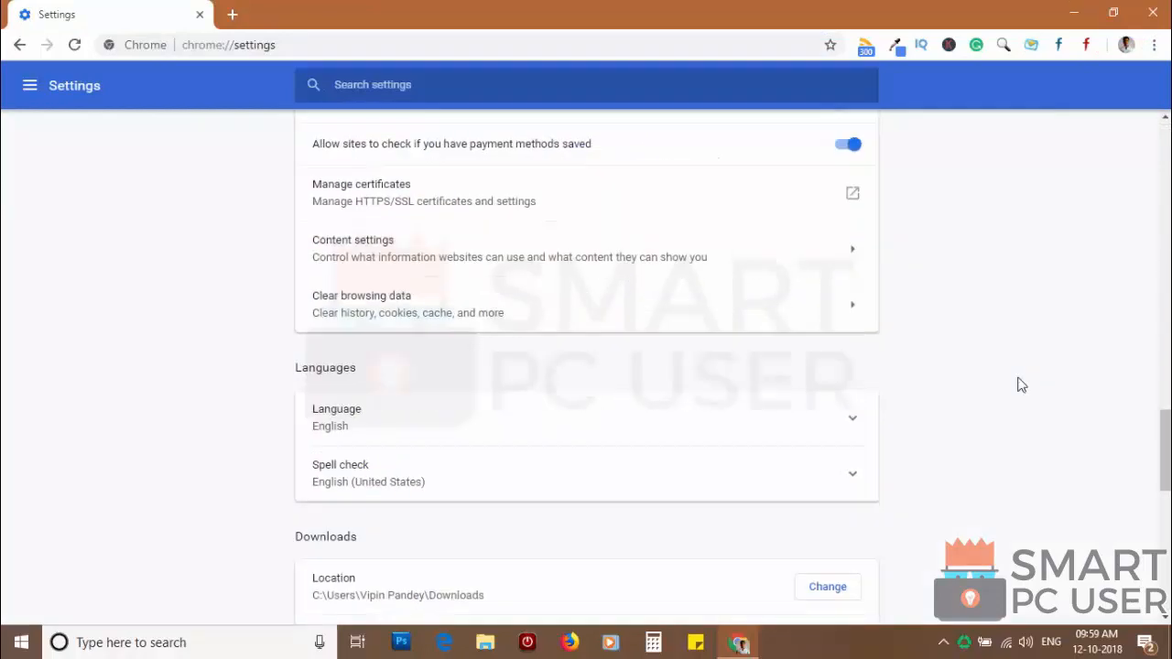
scroll("down", 3)
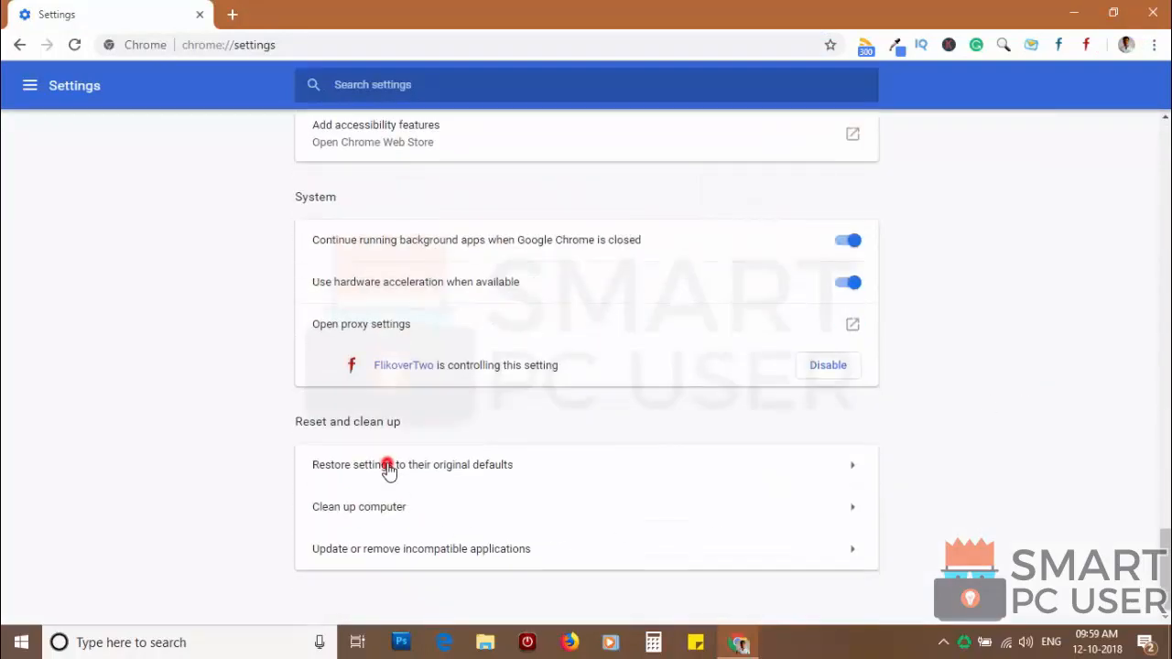
Restore settings to their original defaults and confirm with Reset settings
left_click(389, 466)
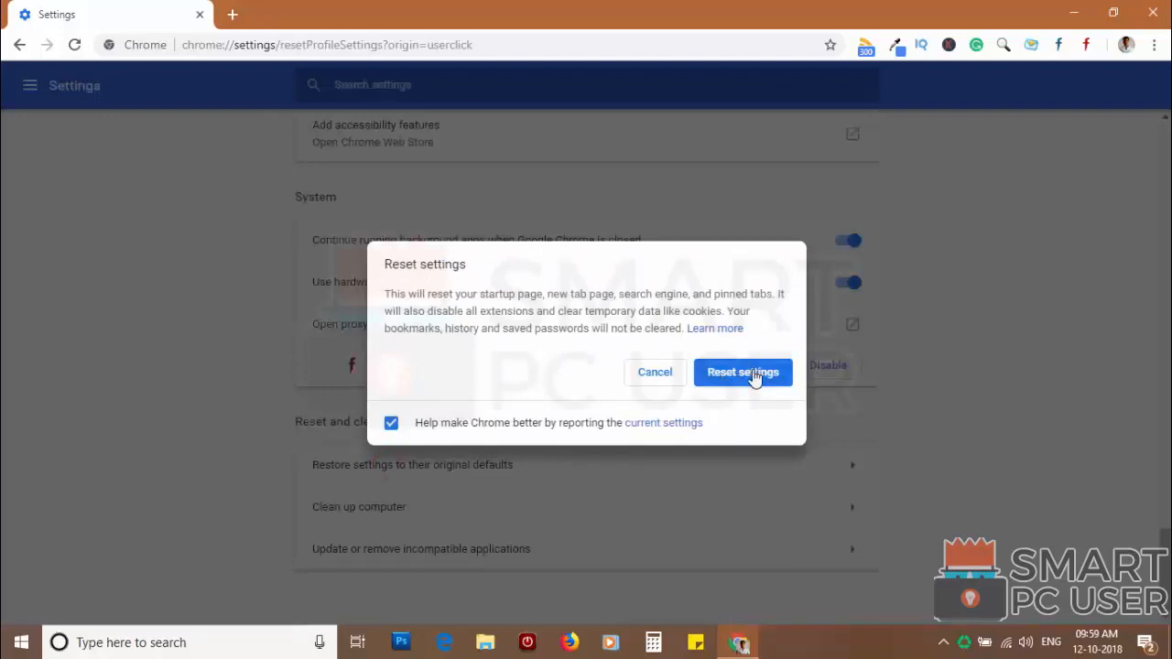
left_click(744, 372)
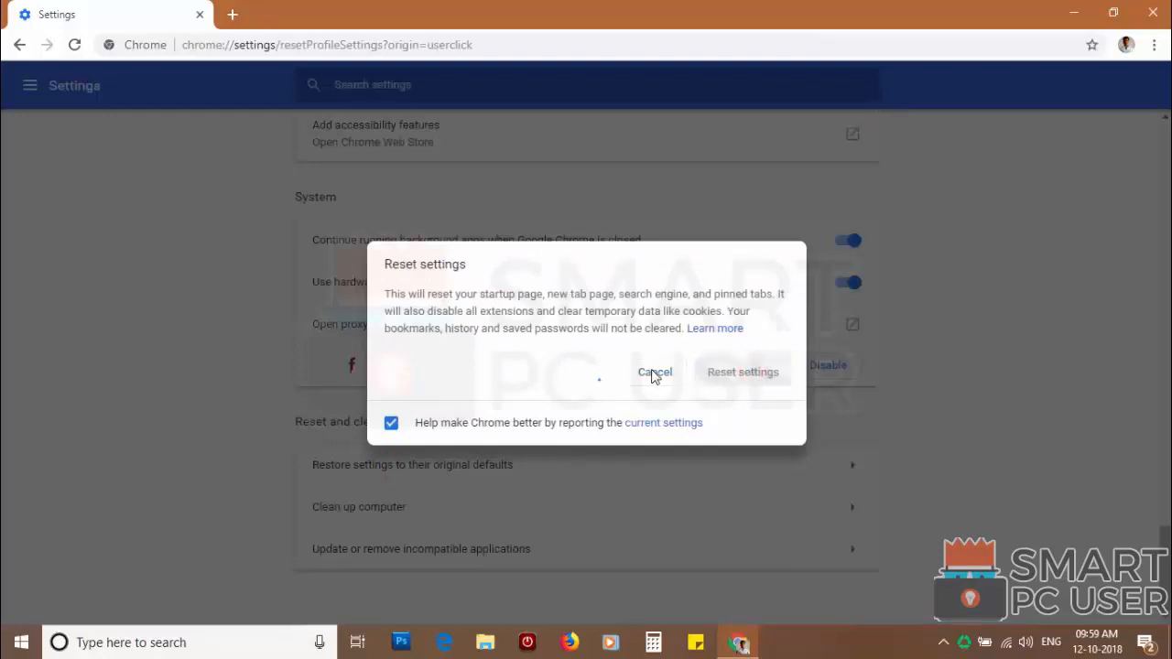
left_click(744, 372)
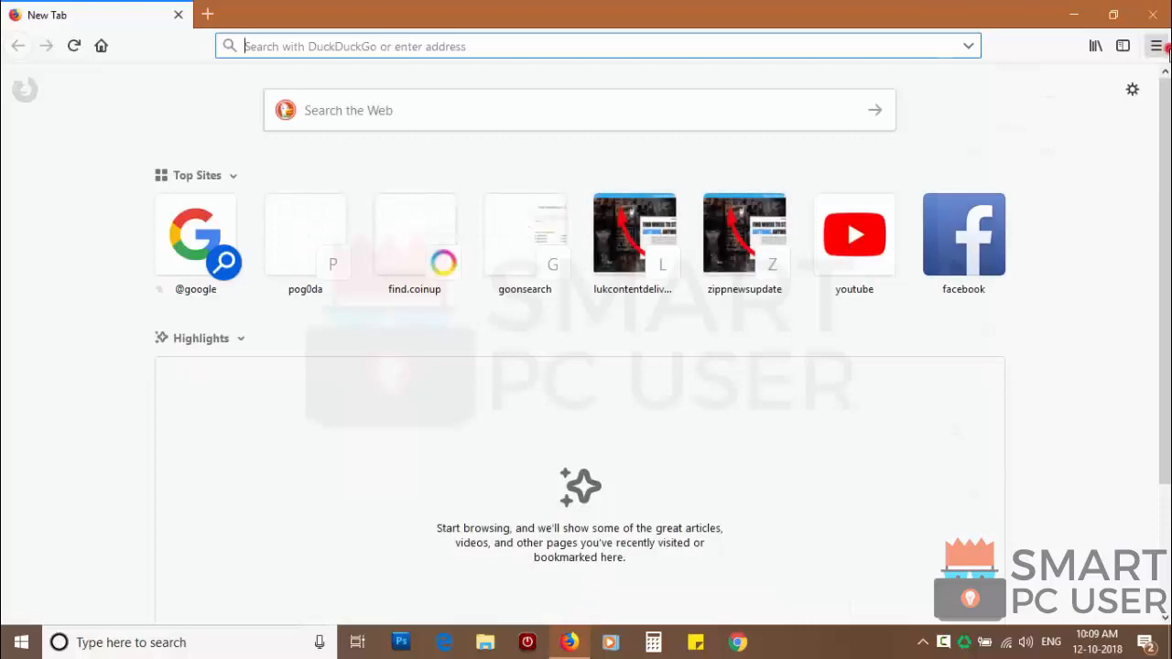
Reach Options > Privacy & Security and bring up the Notifications permissions
left_click(1158, 46)
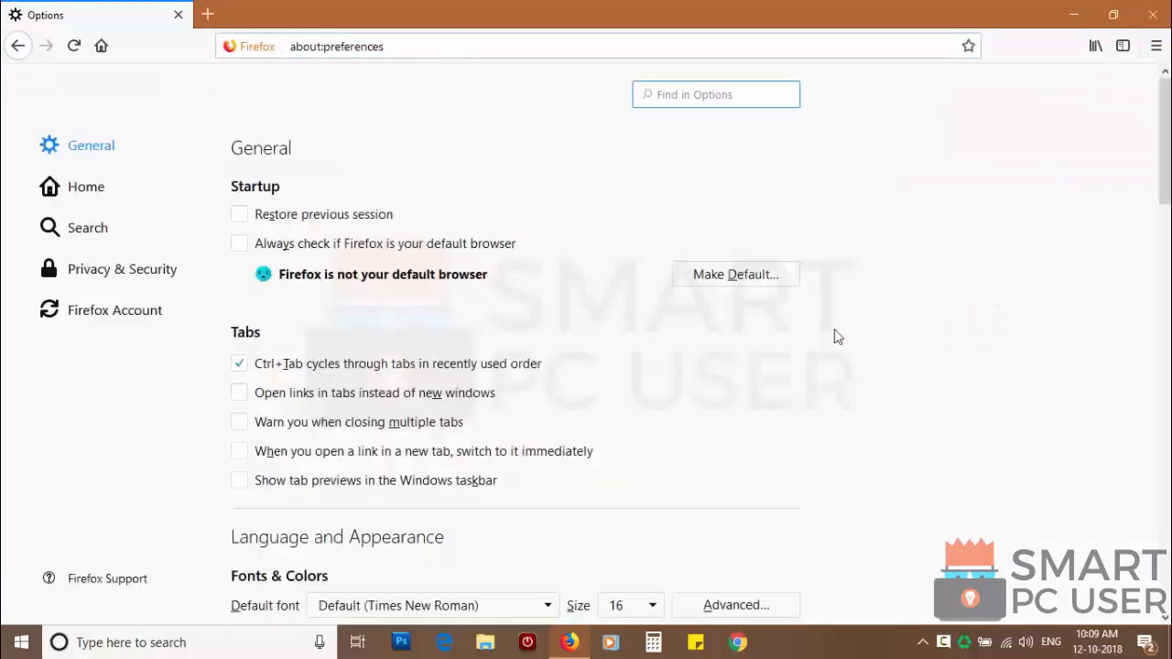
left_click(121, 267)
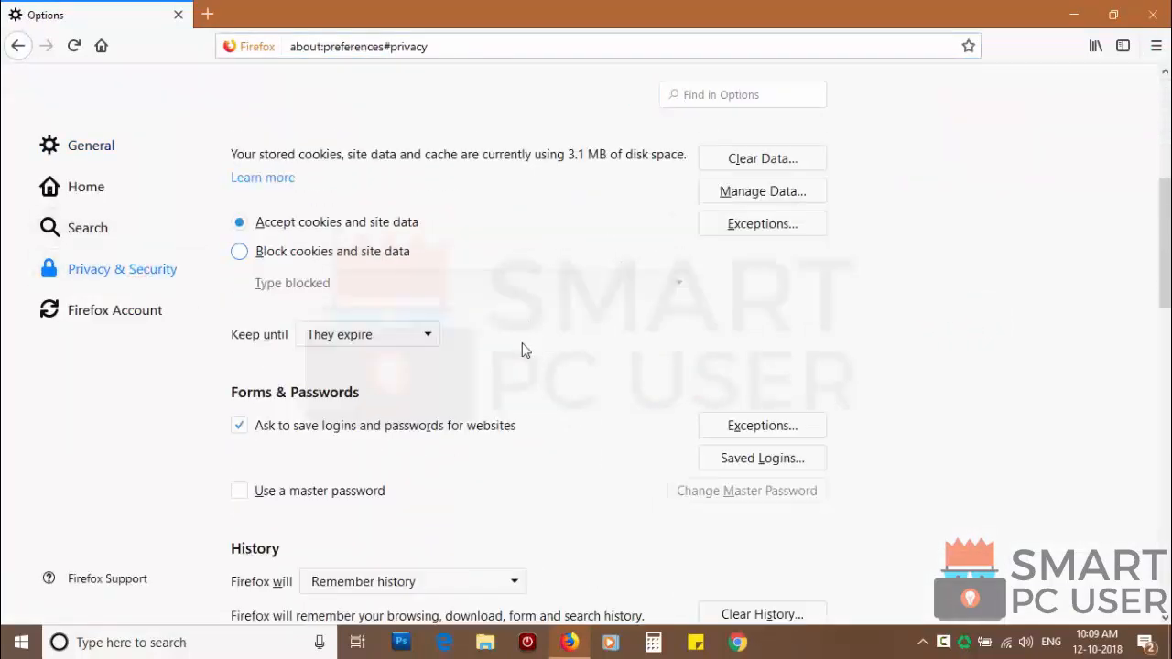
scroll("down", 3)
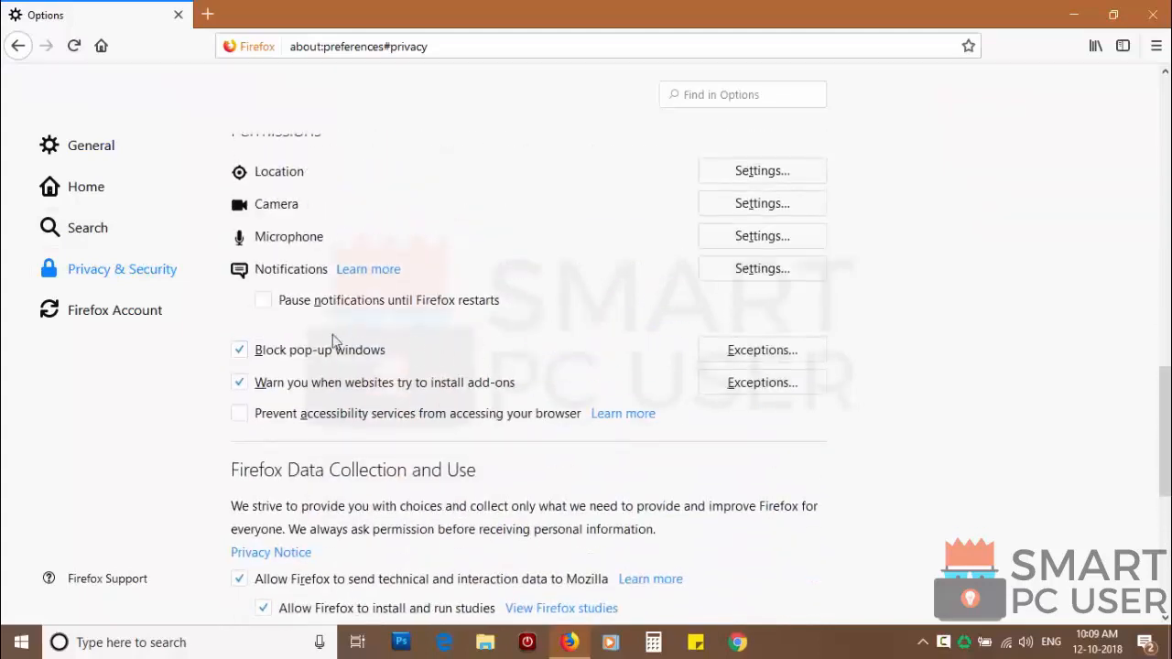
left_click(762, 267)
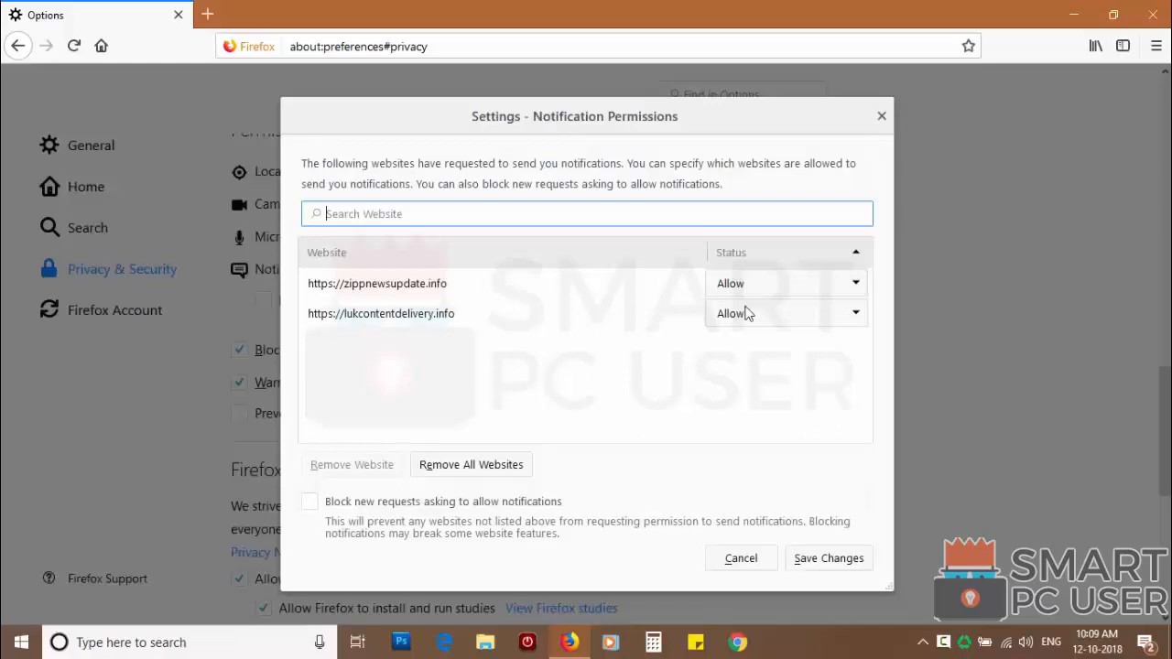
Block notifications, remove all websites, save the changes and close Firefox
left_click(784, 313)
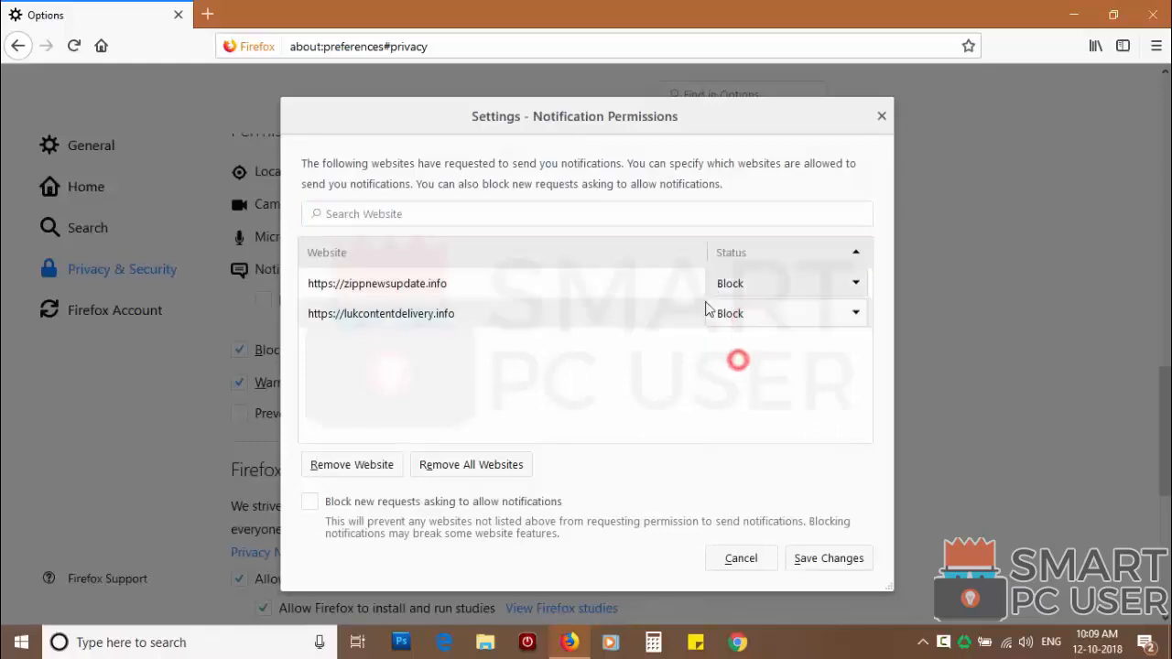
left_click(470, 465)
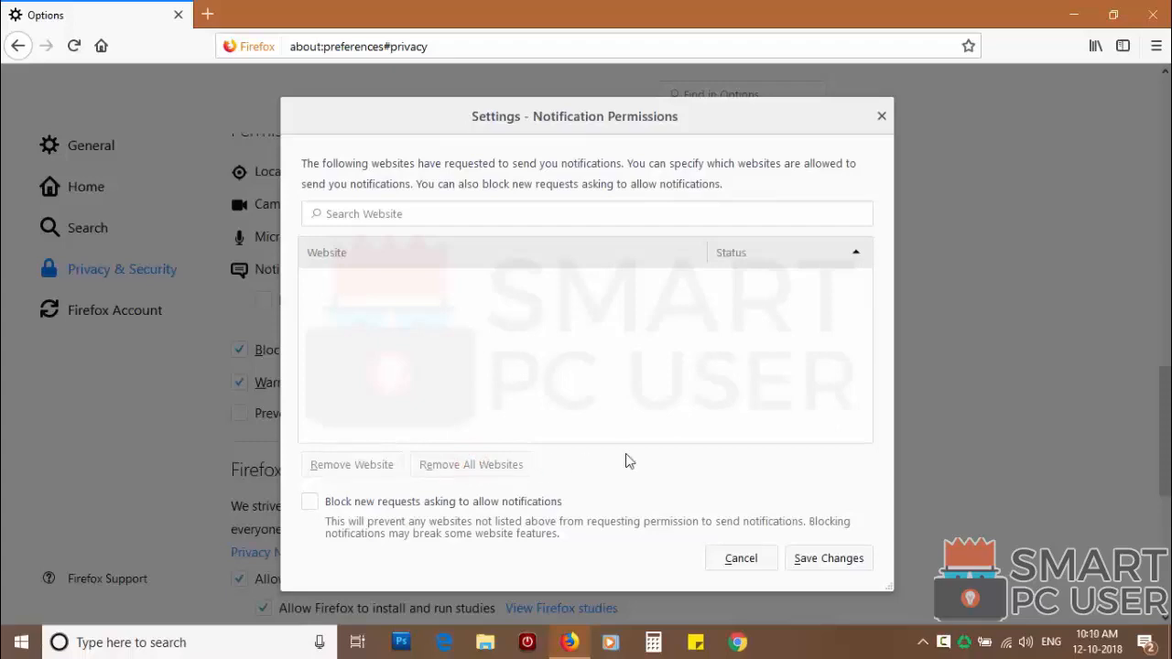
left_click(740, 557)
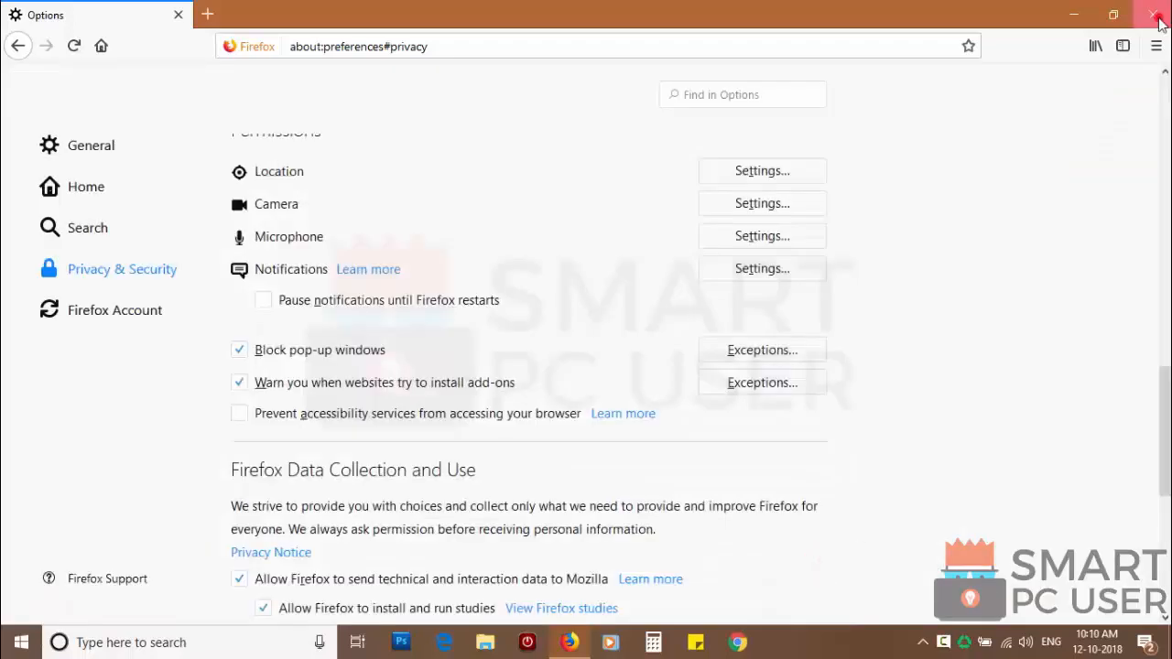
left_click(1157, 14)
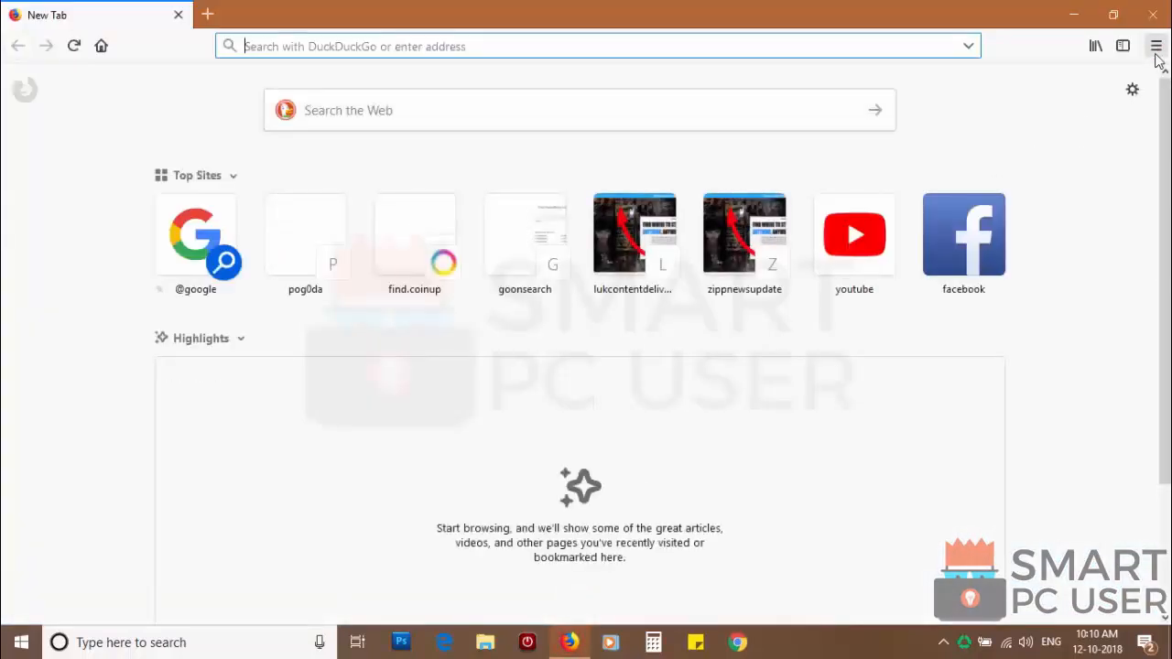
Refresh Firefox via Troubleshooting Information, finishing the wizard and restoring only chosen tabs
left_click(1156, 45)
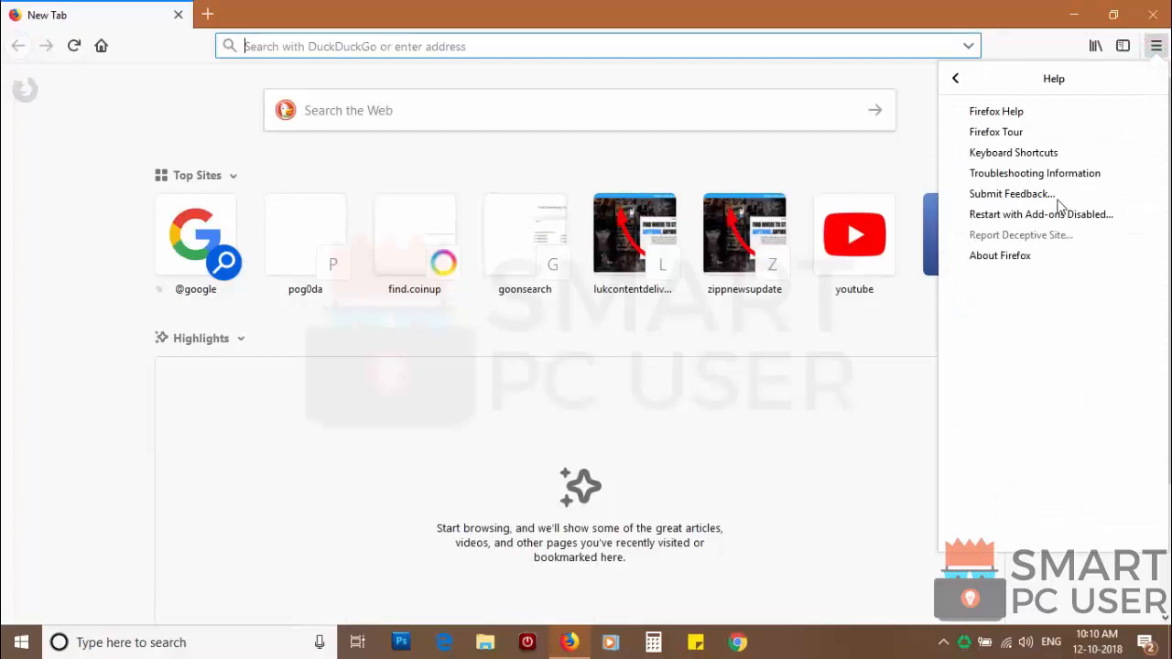
left_click(1035, 172)
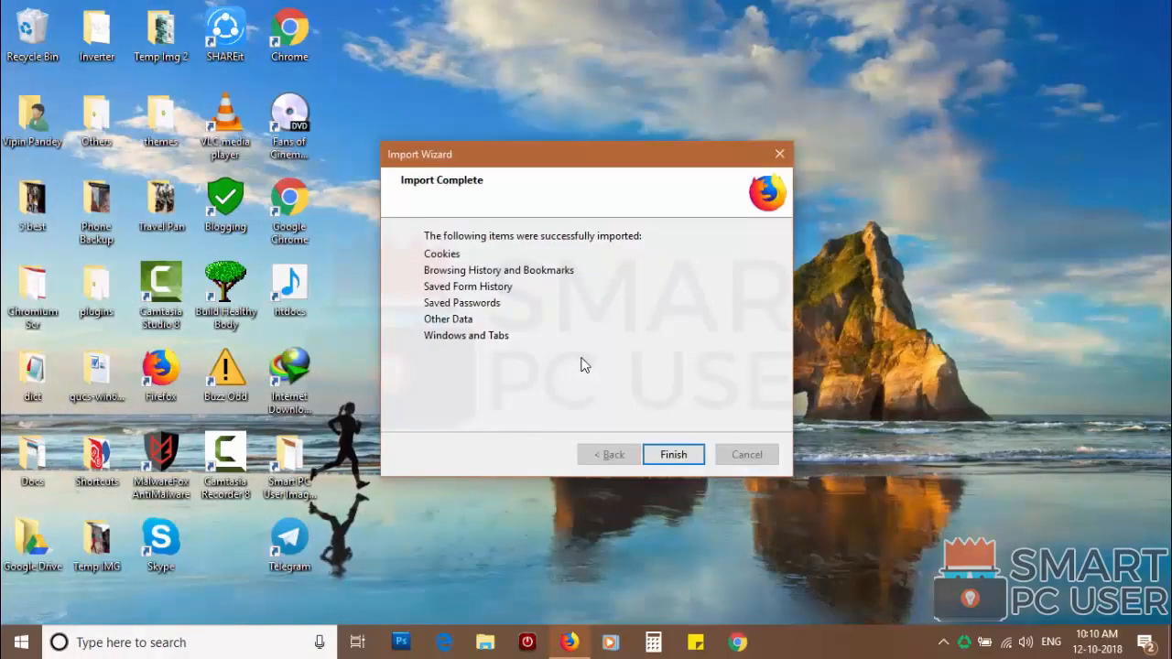
left_click(674, 454)
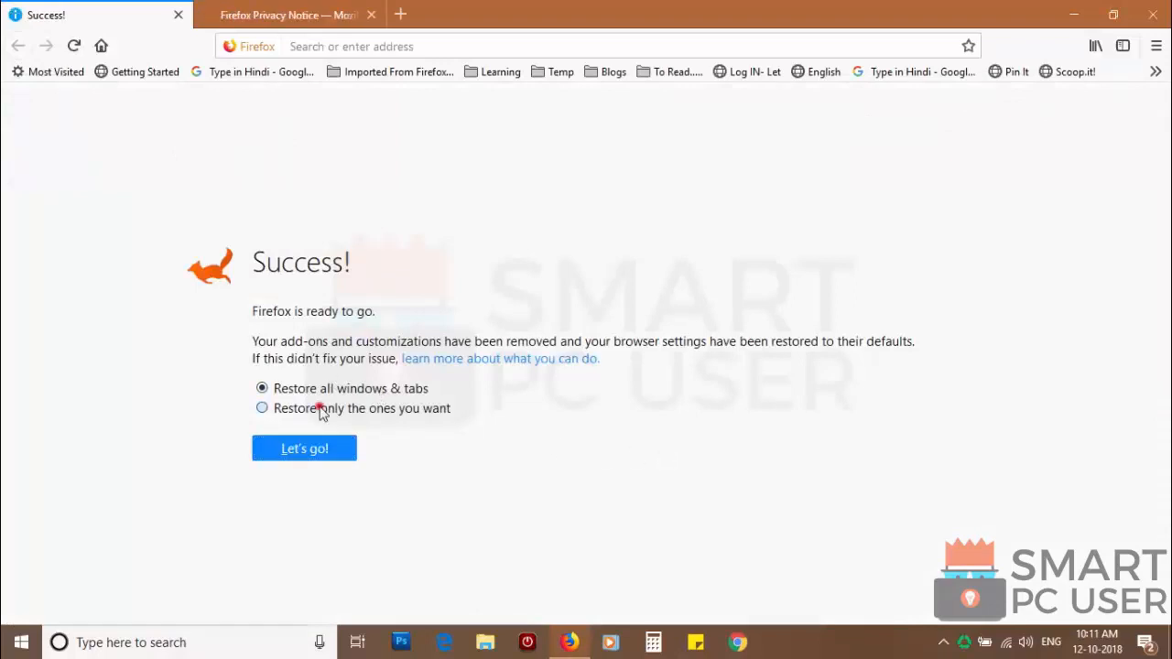
left_click(262, 407)
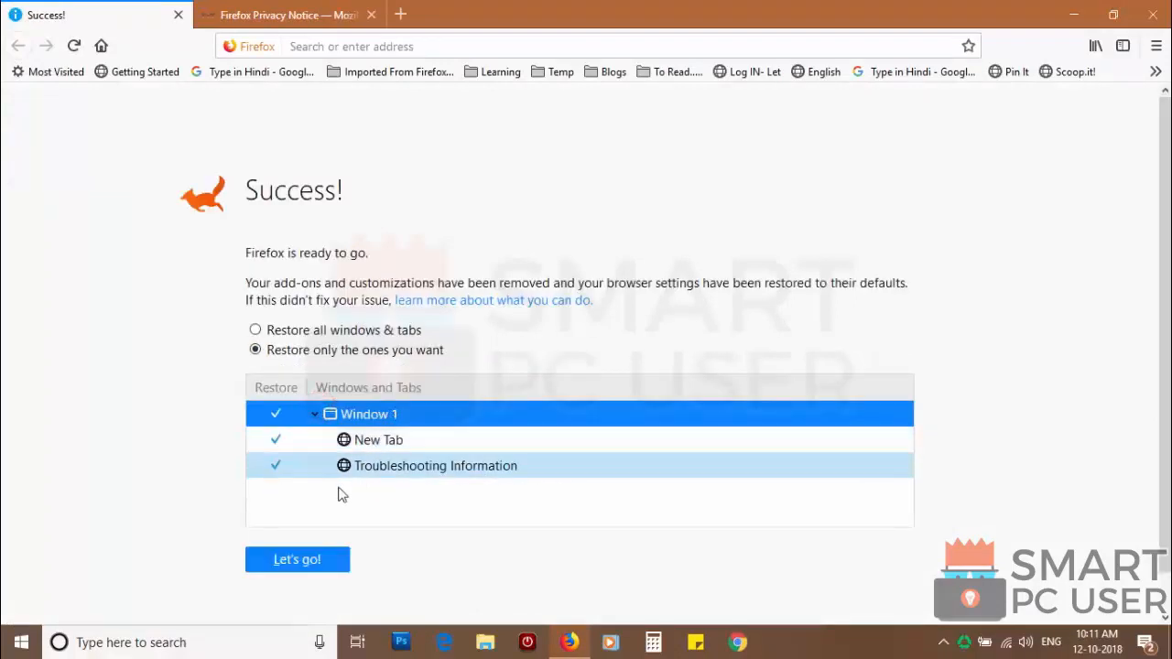
left_click(297, 560)
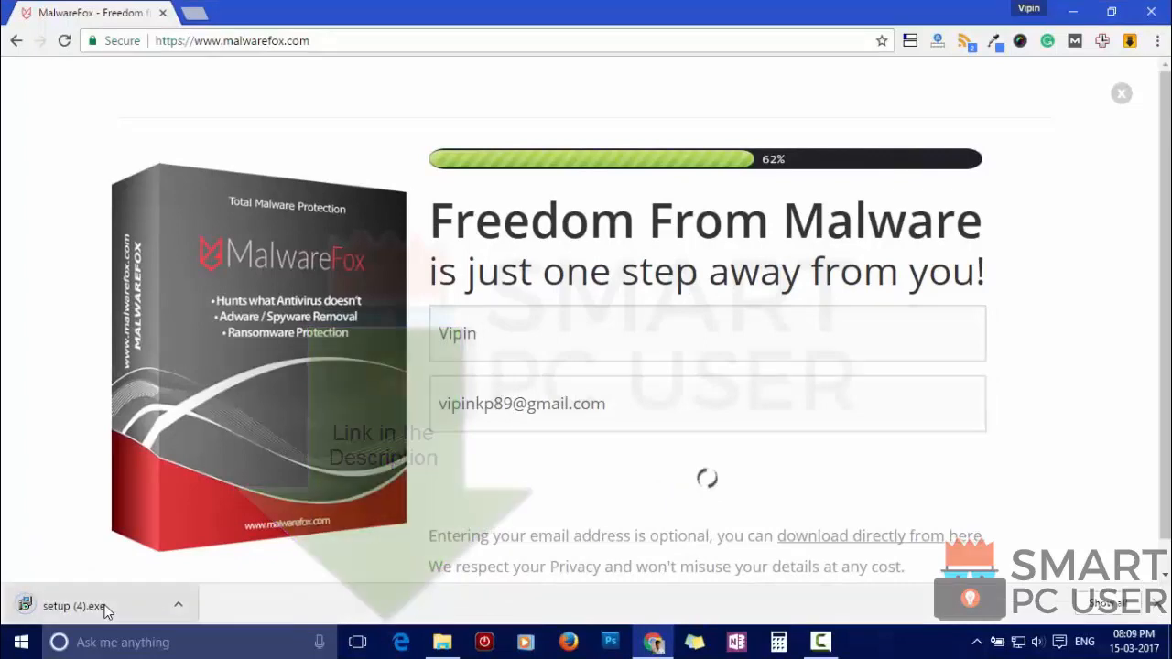
Install MalwareFox to the default folder and run Update Now for version 2.72.2.176
left_click(73, 604)
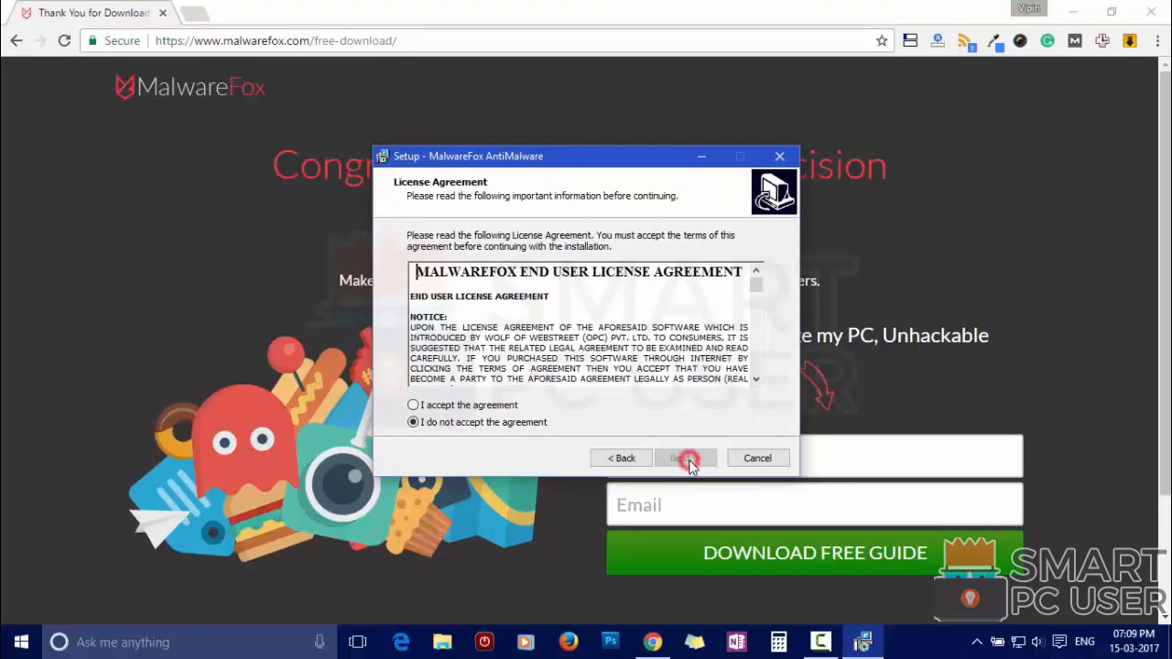
left_click(685, 458)
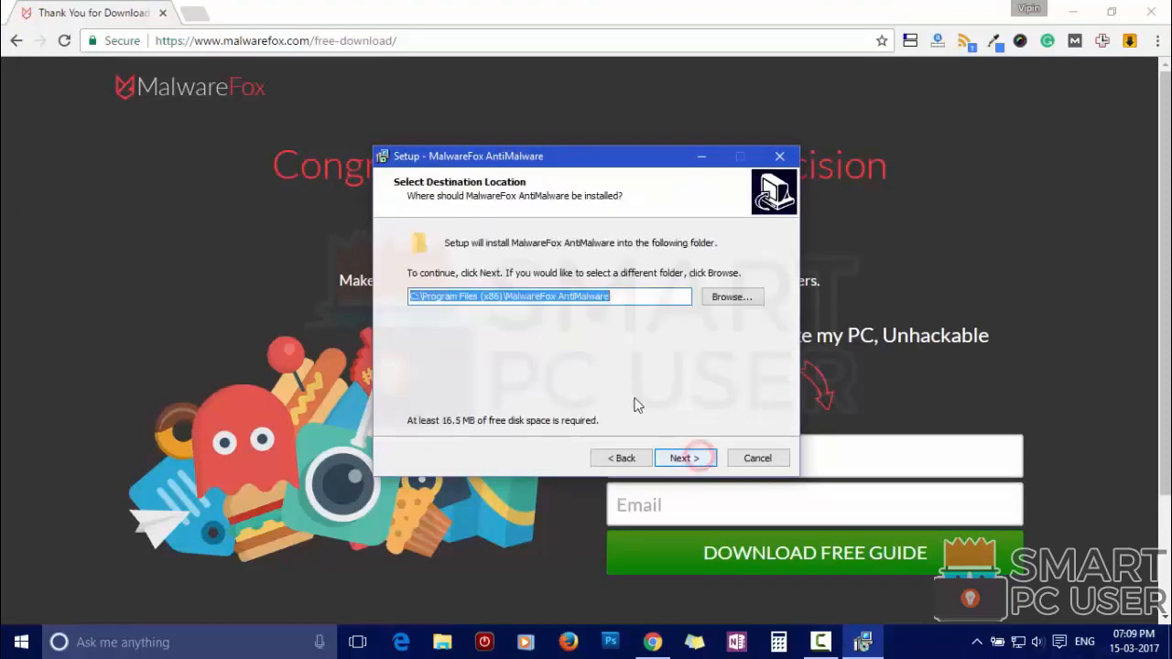
left_click(684, 458)
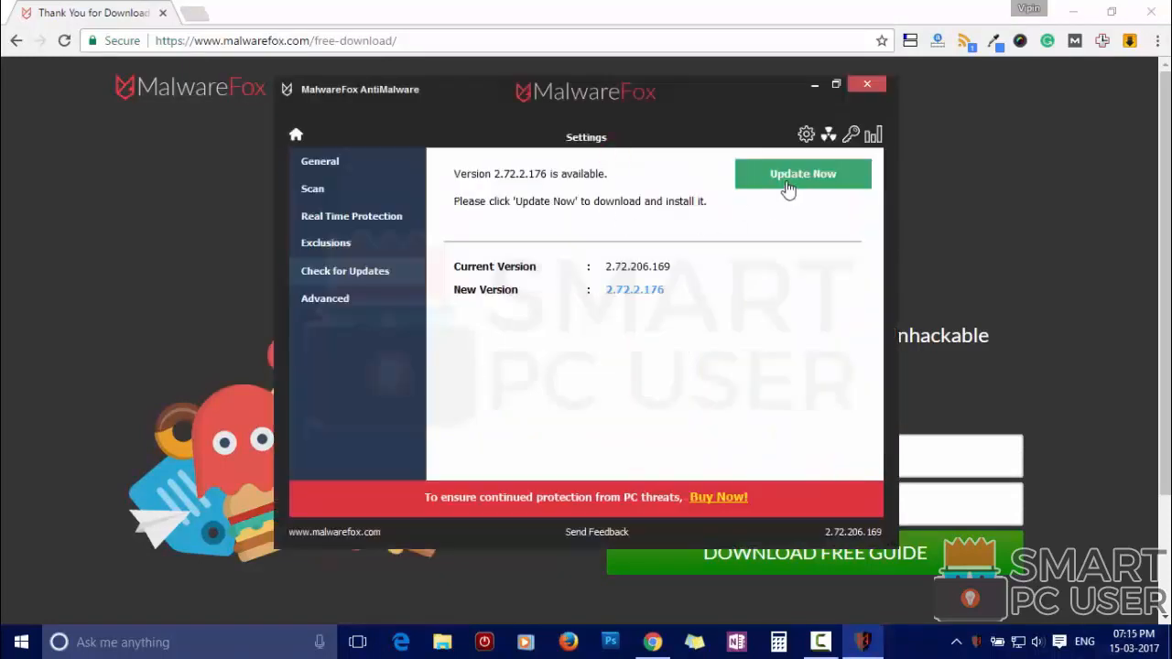
left_click(803, 174)
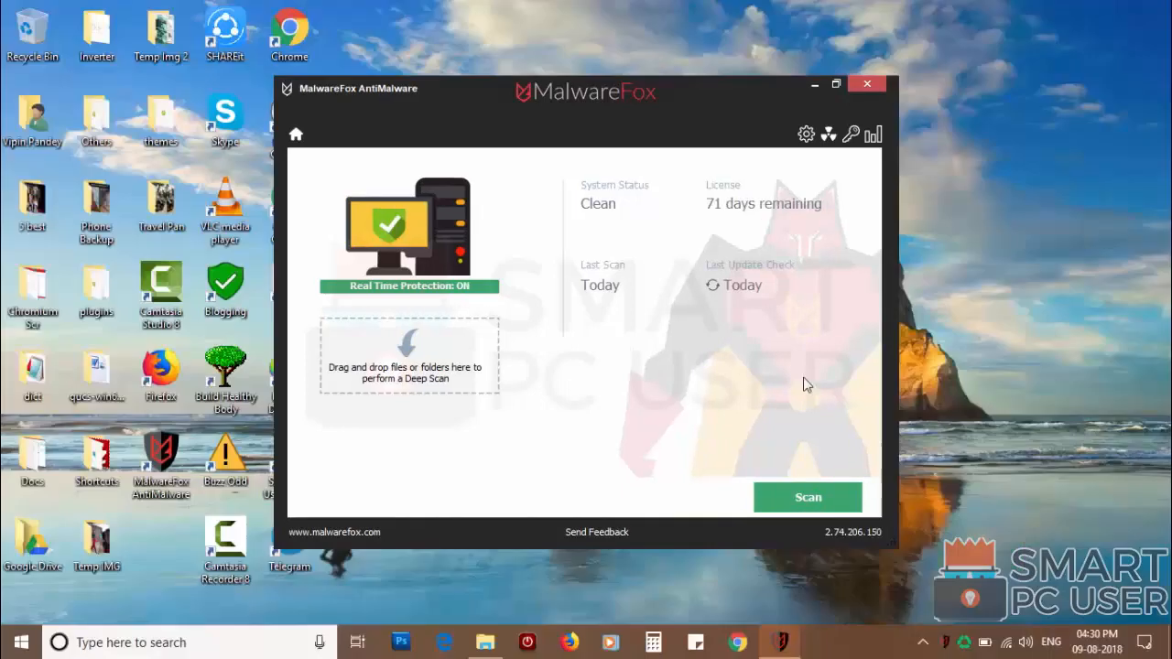
Scan the PC and clean the four detected suspicious browser settings
left_click(806, 499)
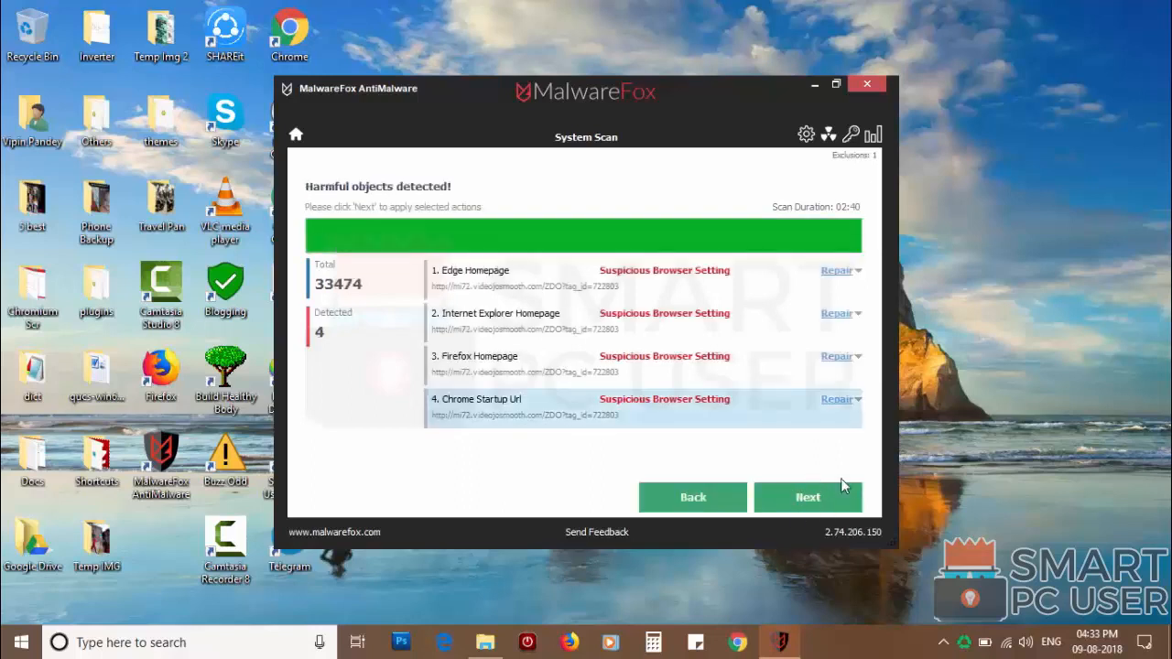
left_click(807, 496)
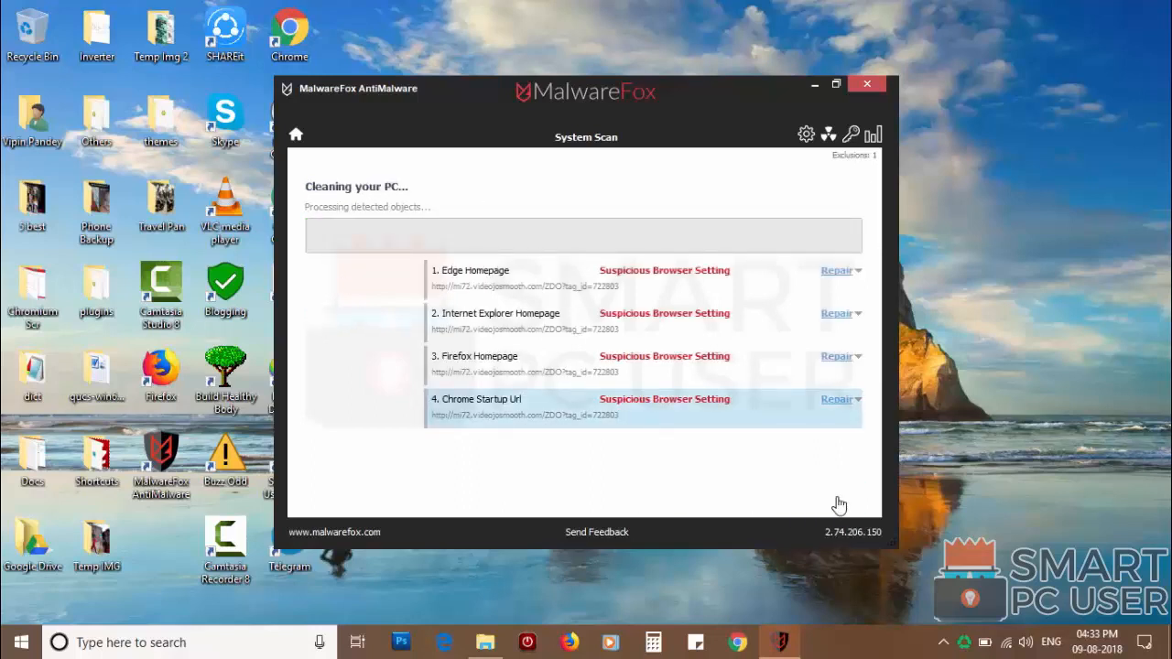